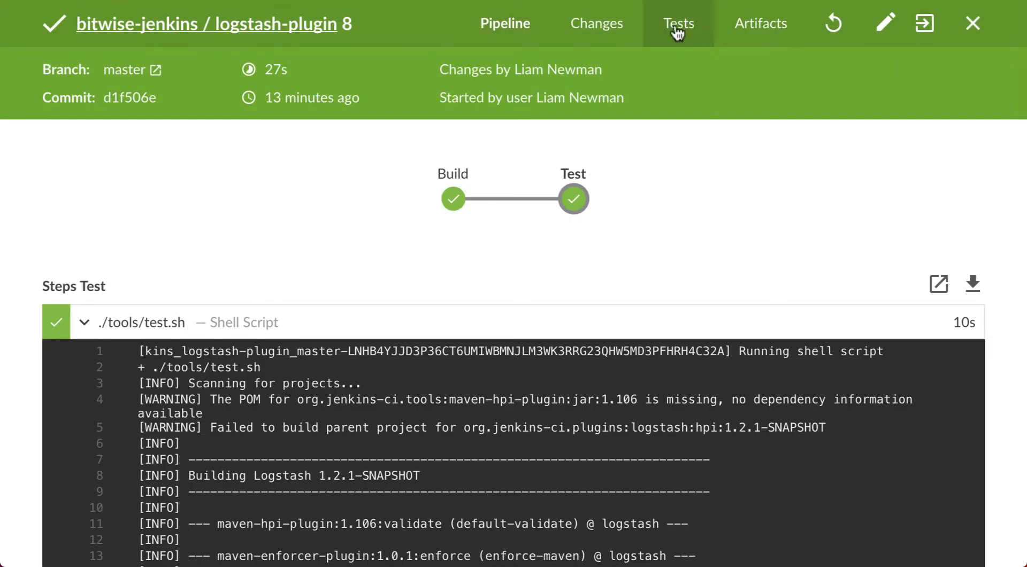
Step: Review master run 8's empty test results and its artifacts holding only pipeline.log
left_click(679, 22)
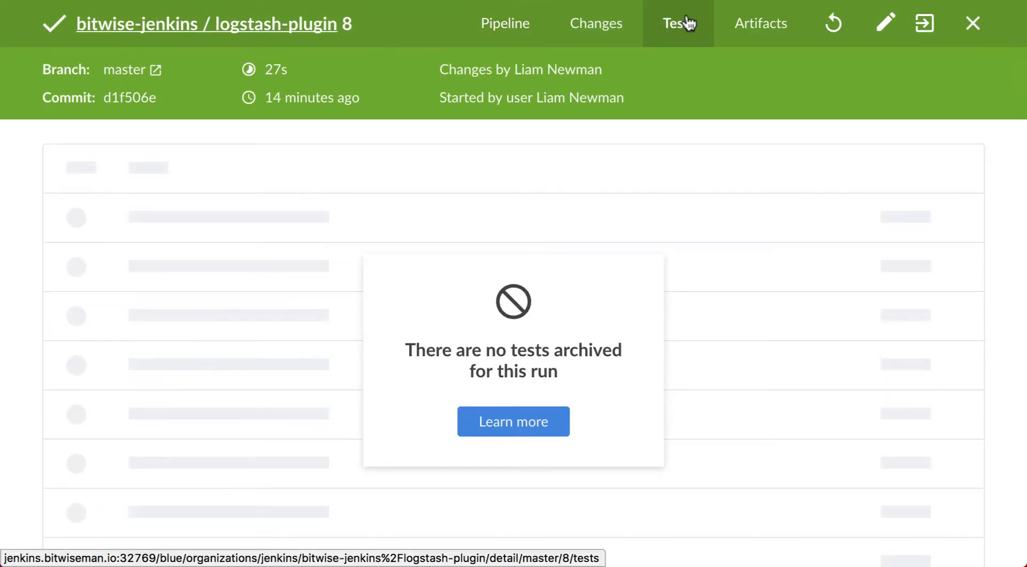
left_click(760, 22)
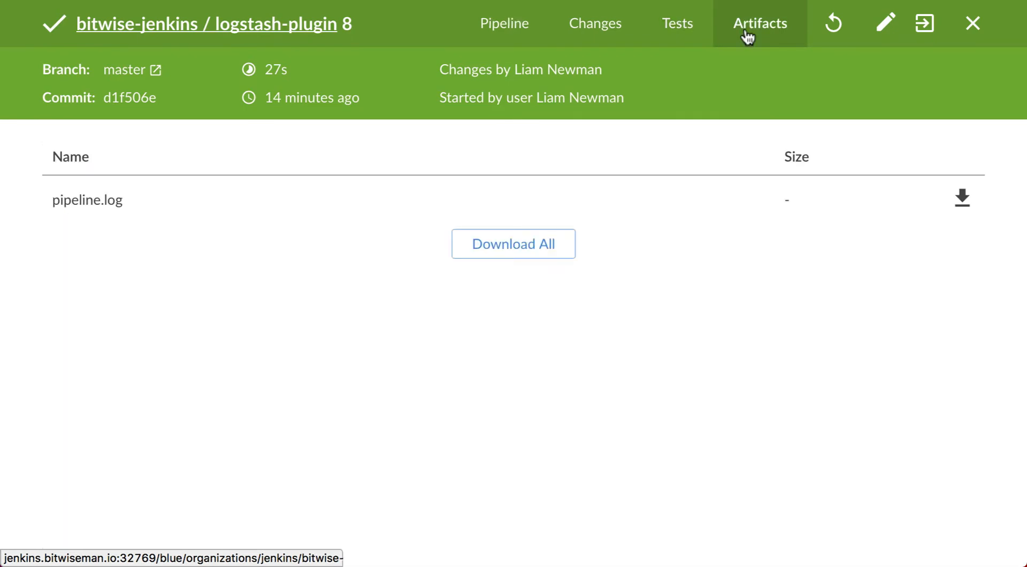
mouse_move(969, 22)
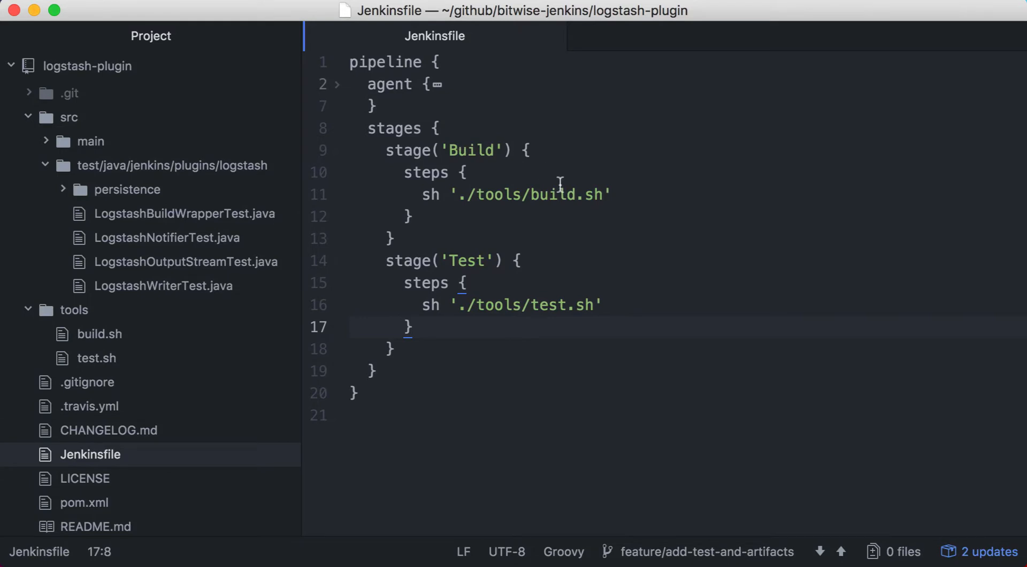
mouse_move(638, 203)
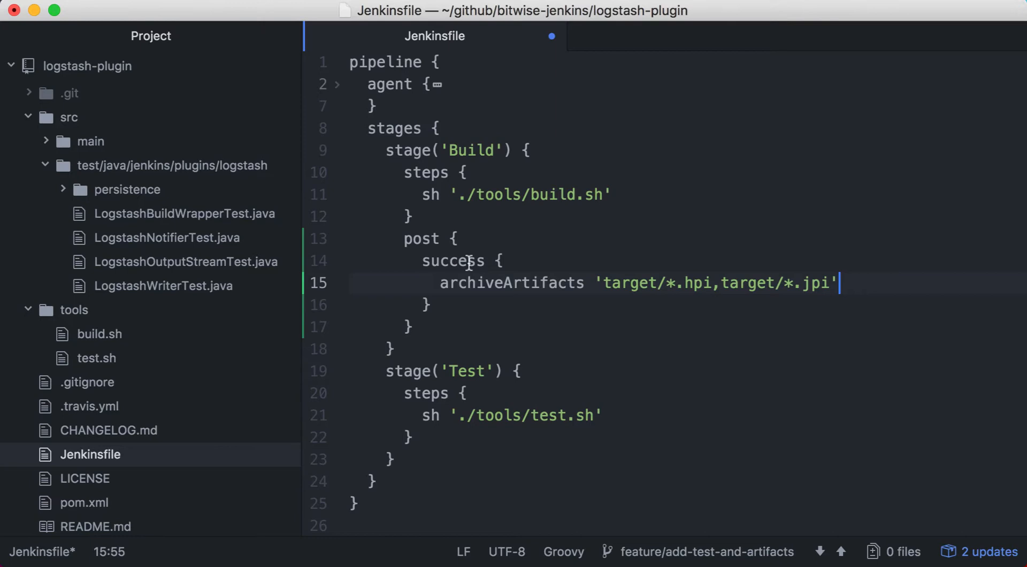
Step: Add post success archiveArtifacts for hpi/jpi in Build and post always junit for surefire reports in Test
double_click(452, 261)
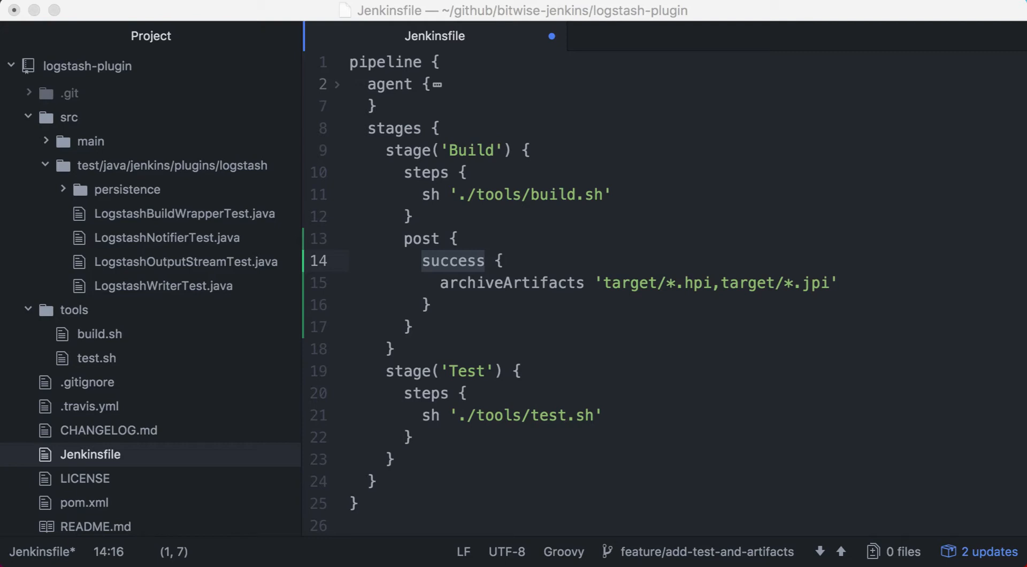
mouse_move(416, 455)
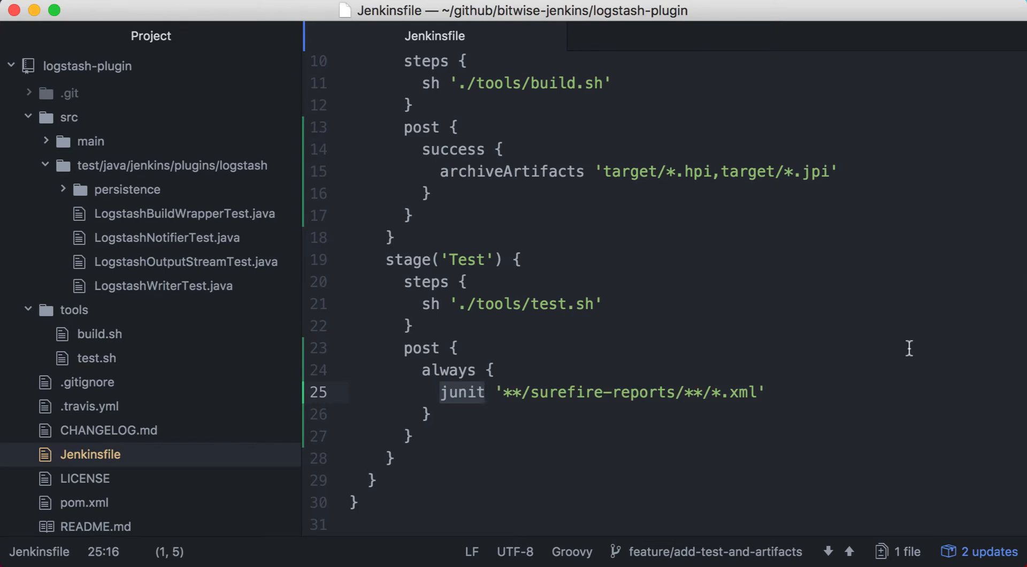
left_click(485, 391)
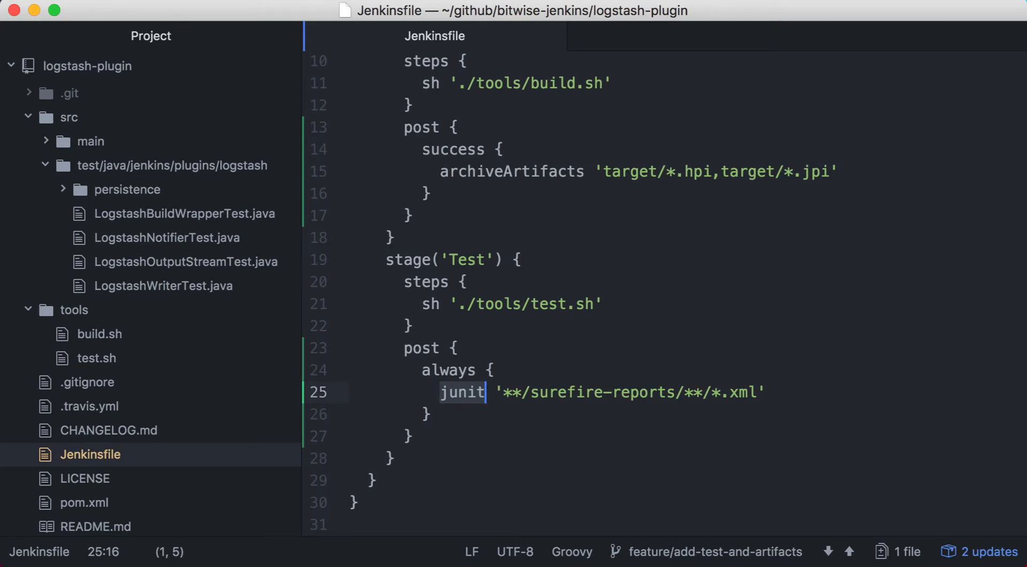
mouse_move(697, 319)
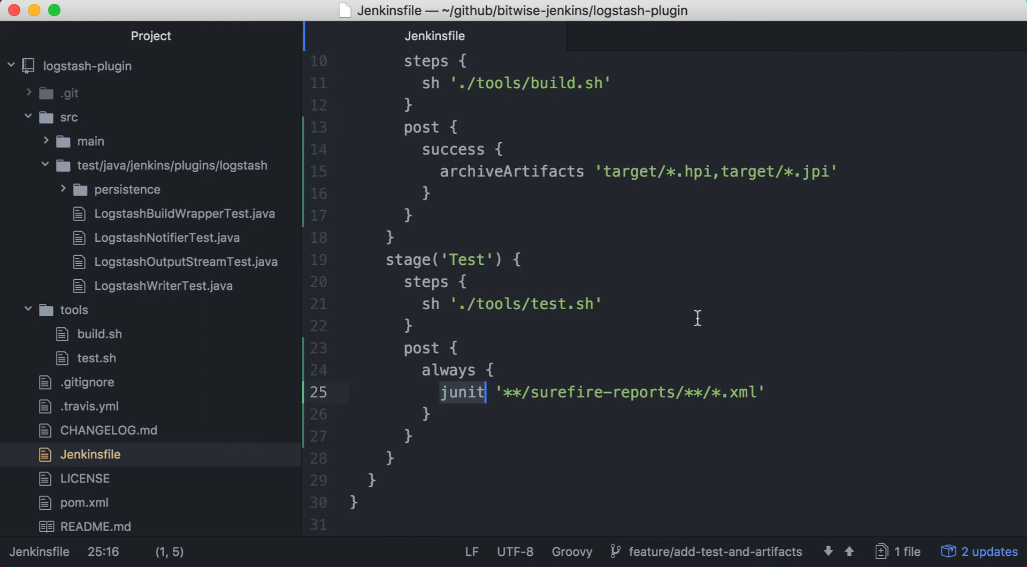
mouse_move(909, 348)
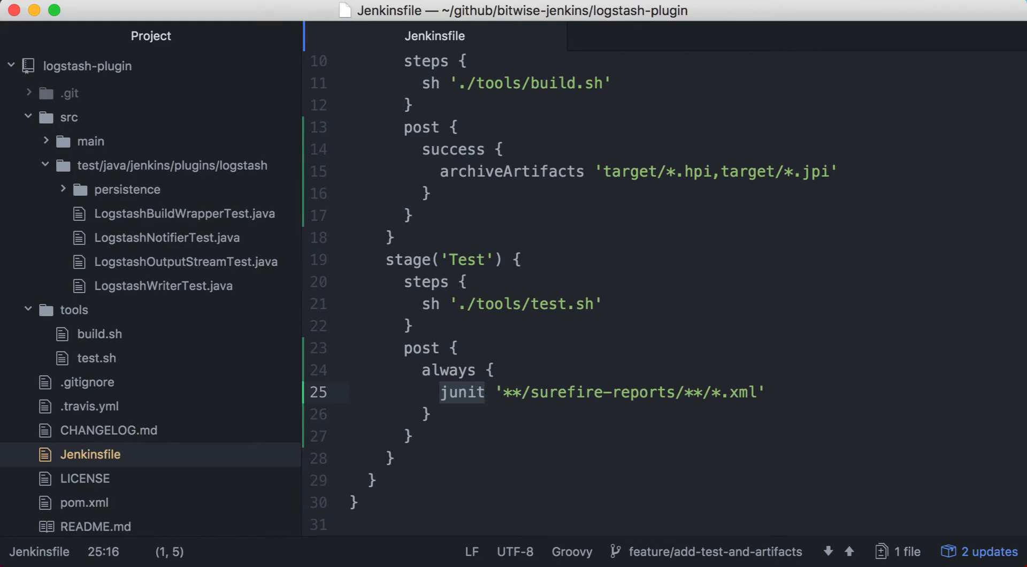
left_click(460, 369)
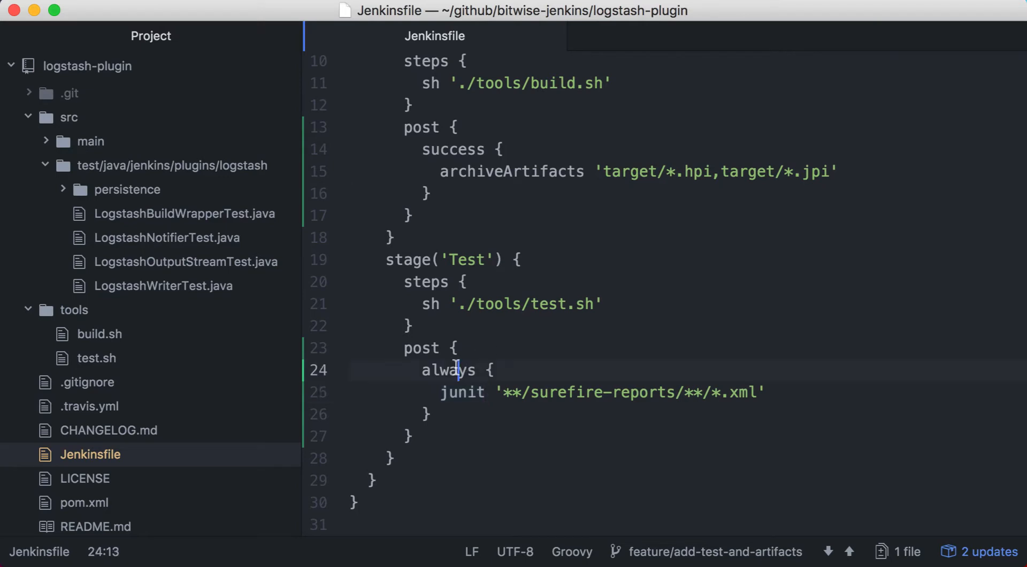
double_click(447, 370)
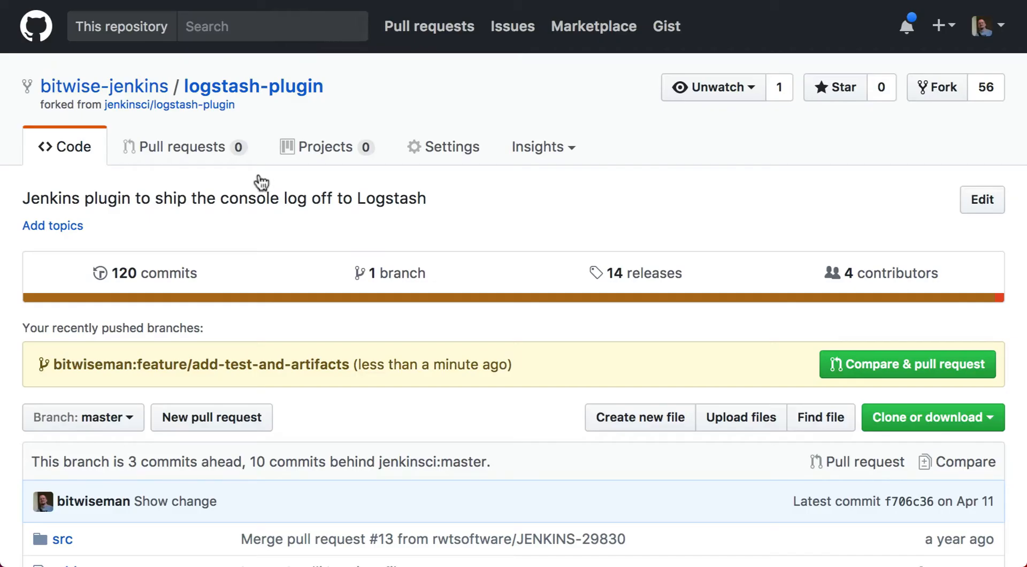
Step: Create the pull request on GitHub for the pushed feature branch
left_click(907, 364)
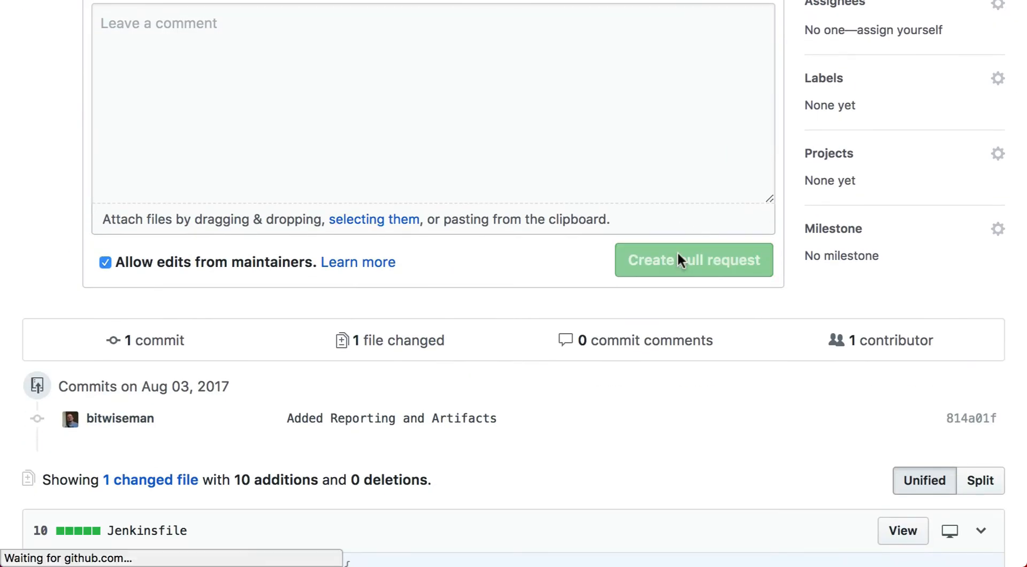
left_click(693, 260)
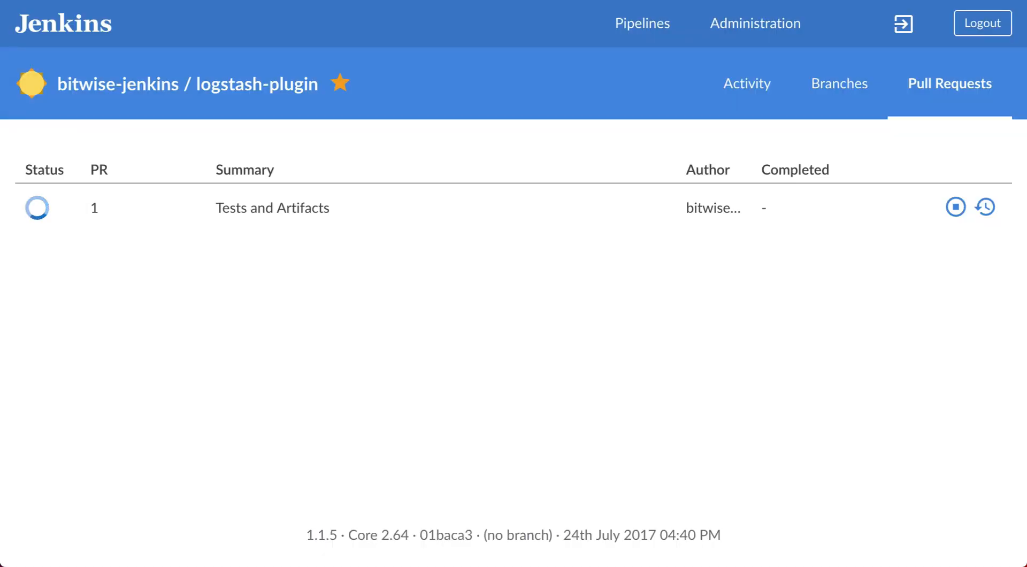
mouse_move(319, 218)
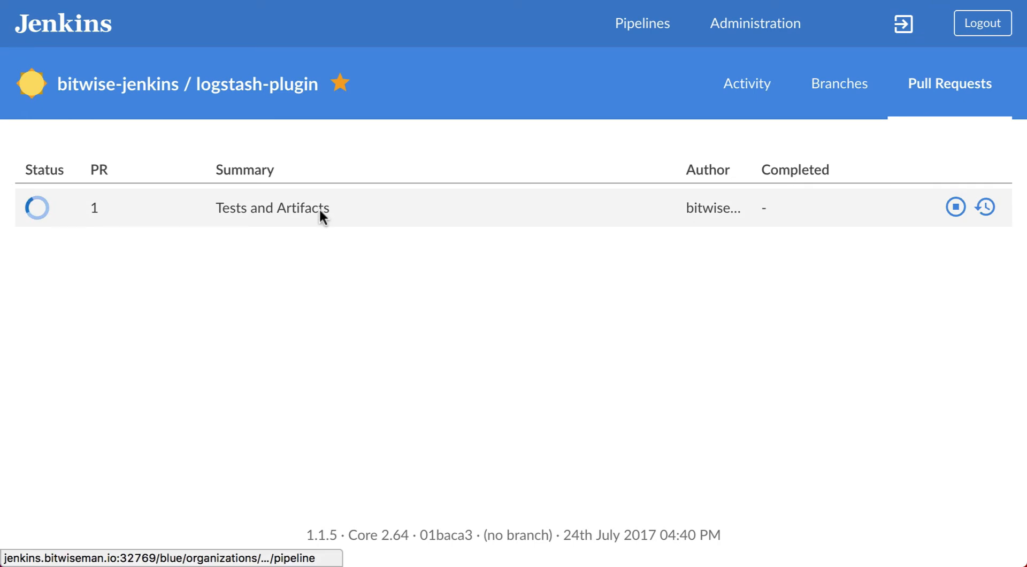
Step: Review run PR-1: all 70 tests passing and target/logstash.hpi among archived artifacts
left_click(271, 207)
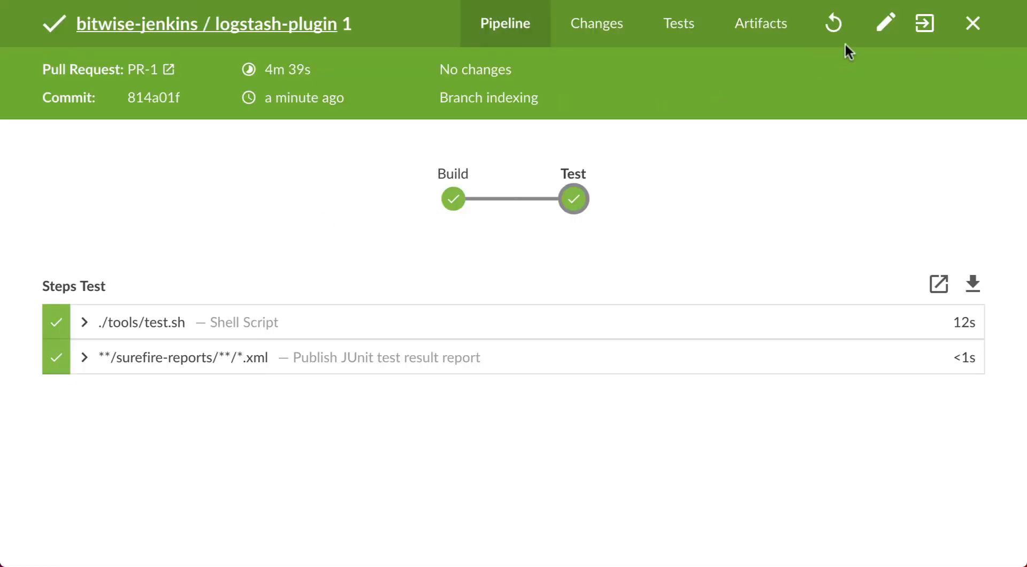
left_click(678, 22)
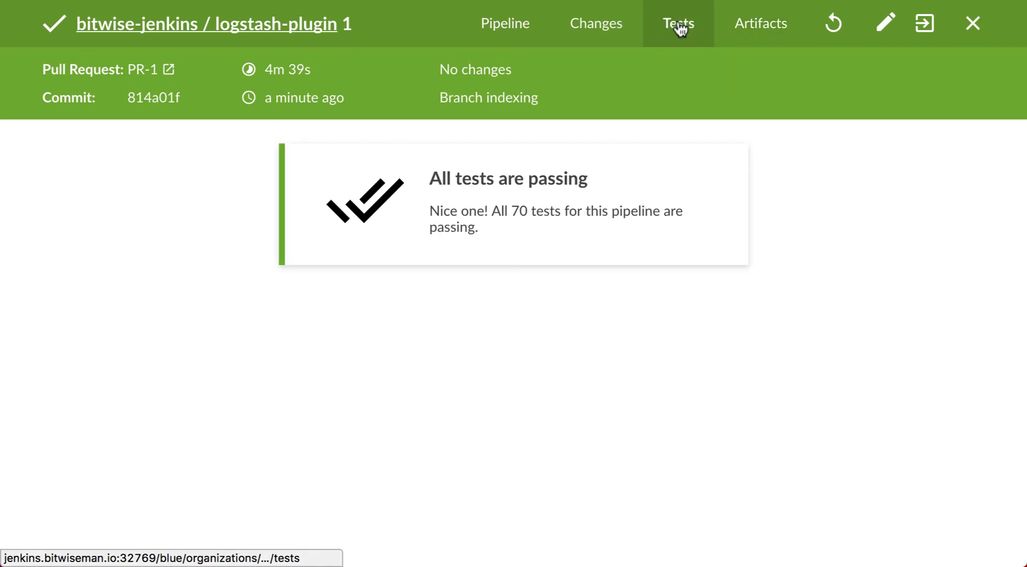
left_click(761, 23)
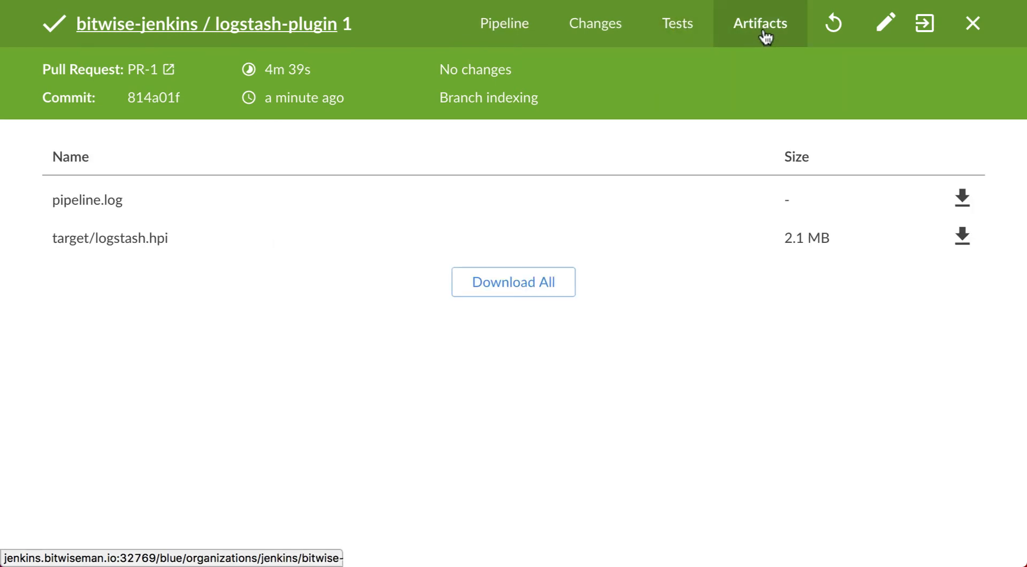
mouse_move(118, 440)
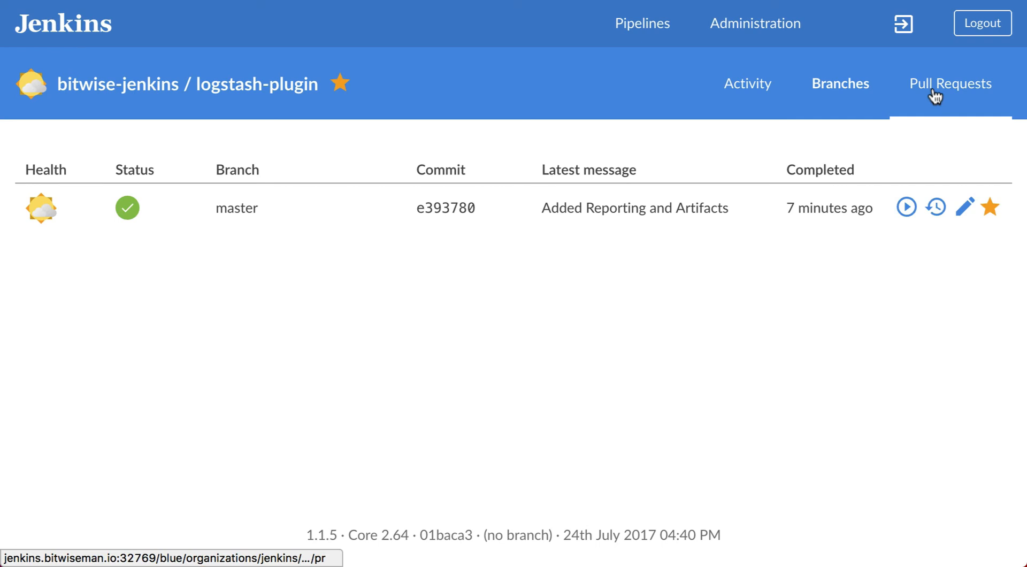
Step: List the pipeline's pull requests and open the unstable Awesome feature run PR-3
left_click(950, 83)
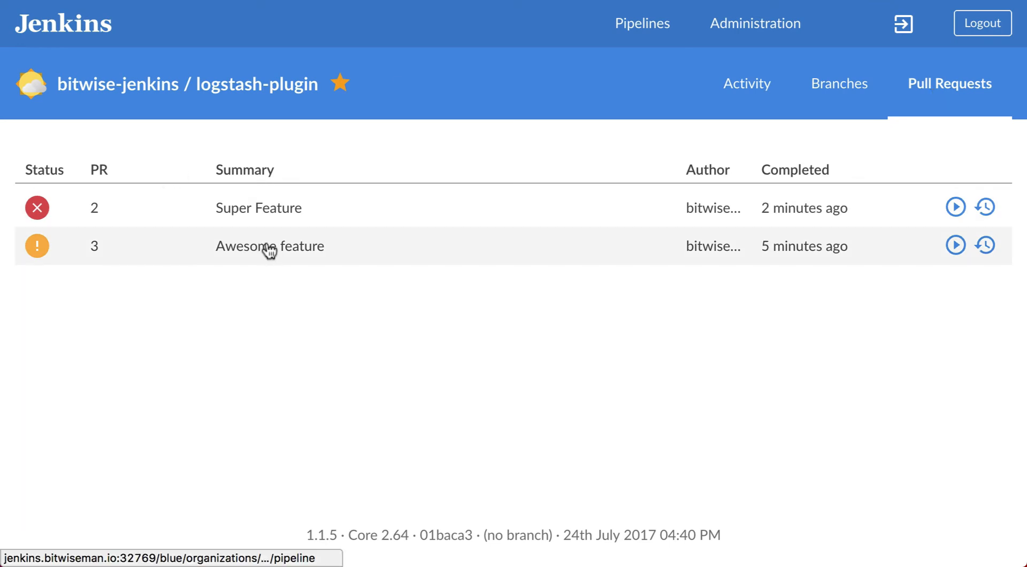
left_click(270, 246)
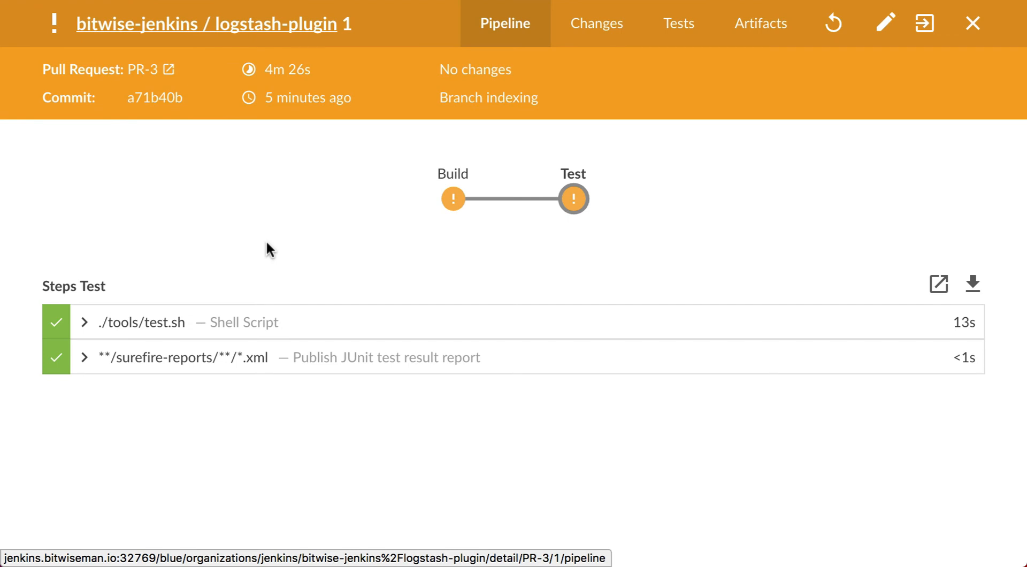
Step: Review its two failing LogstashWriterTest tests and archived target/logstash.hpi artifact
left_click(759, 23)
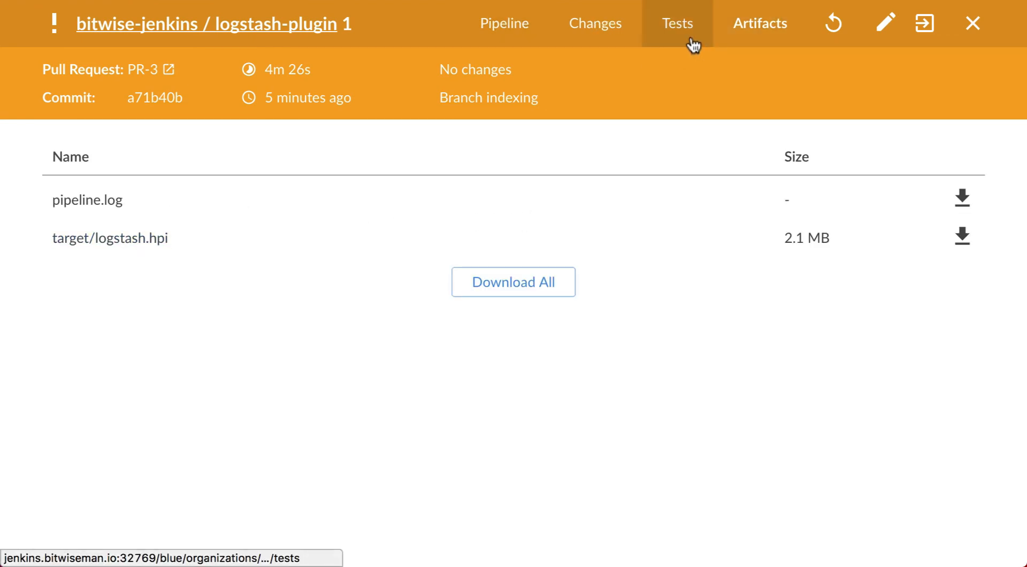
left_click(677, 23)
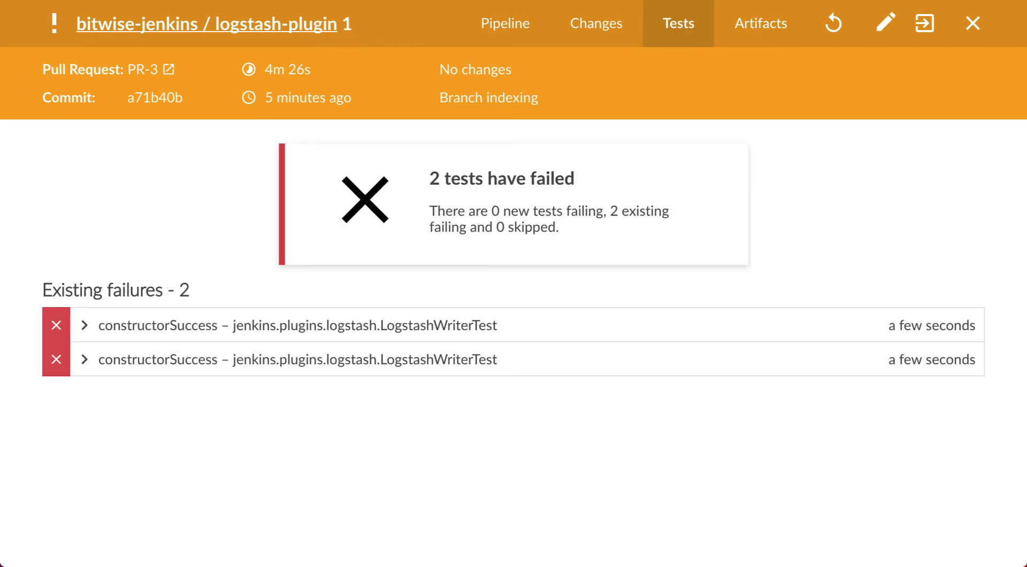
left_click(759, 23)
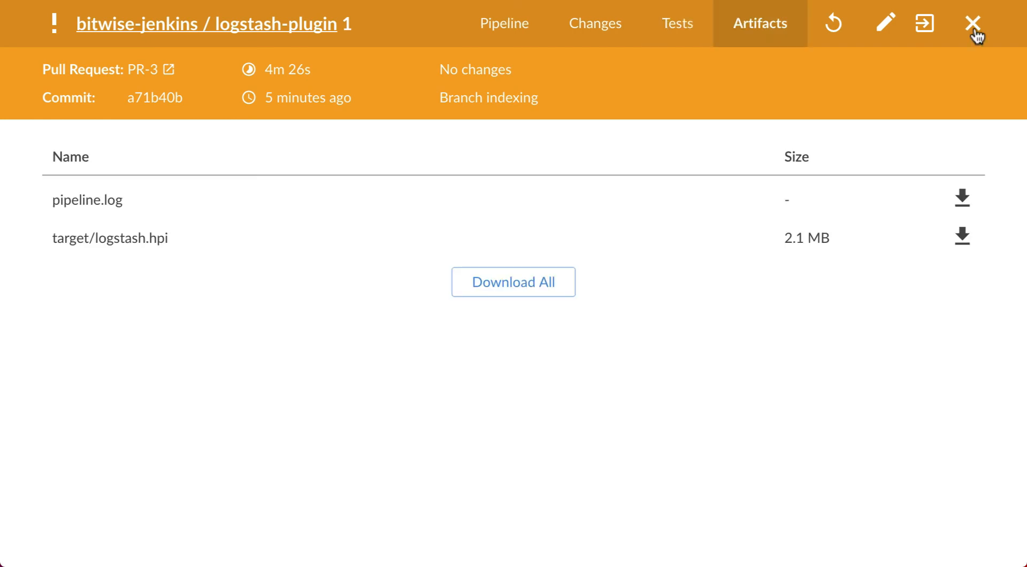
Step: Inspect failed run PR-2: no tests, only pipeline.log archived, then back to pull requests
left_click(970, 23)
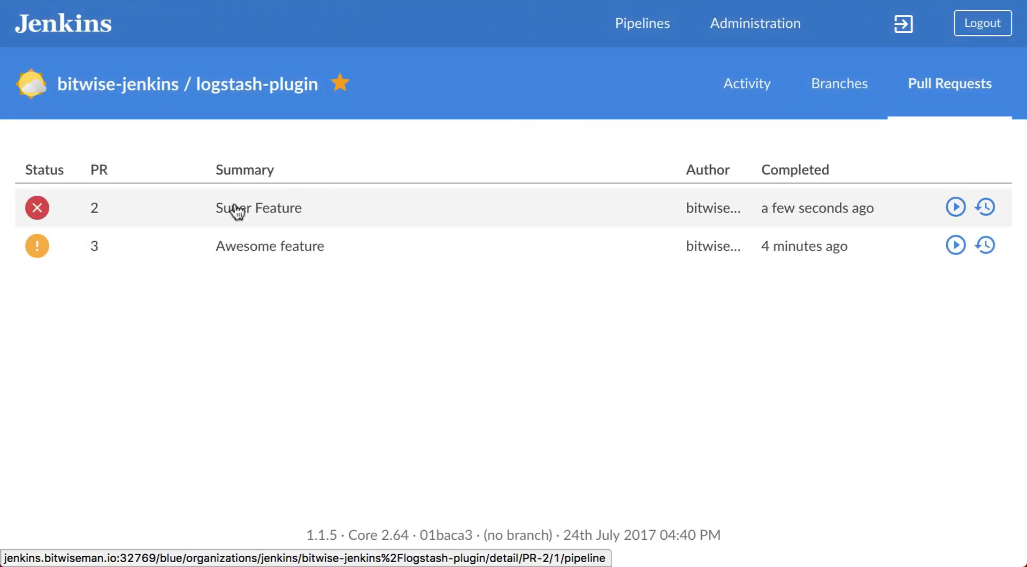
left_click(259, 207)
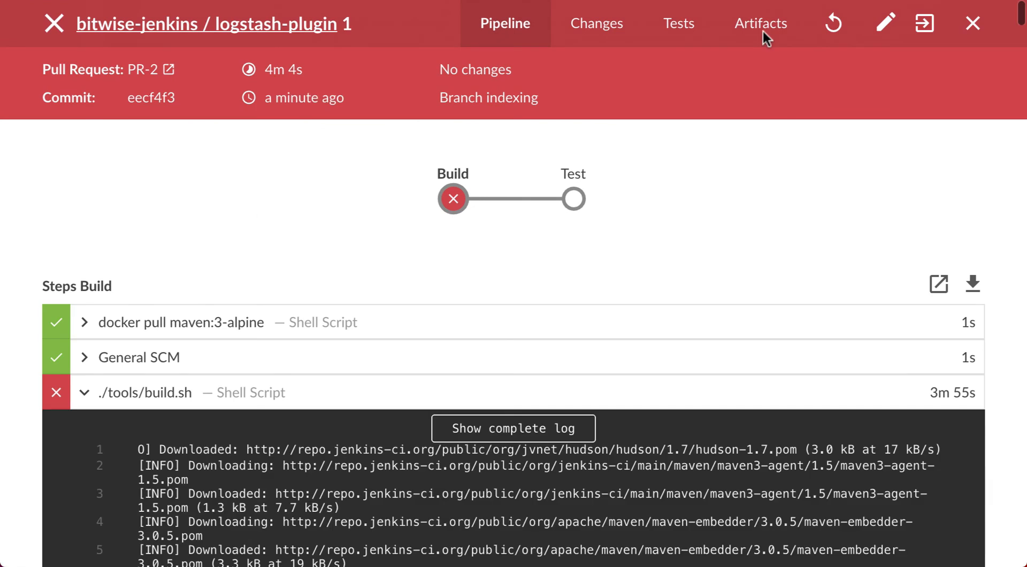
left_click(677, 22)
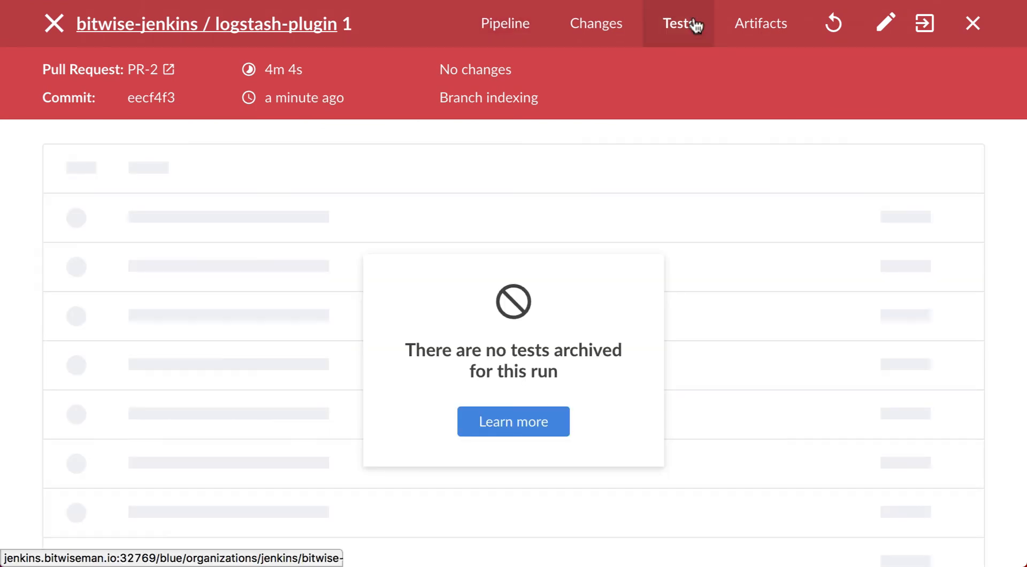
left_click(760, 23)
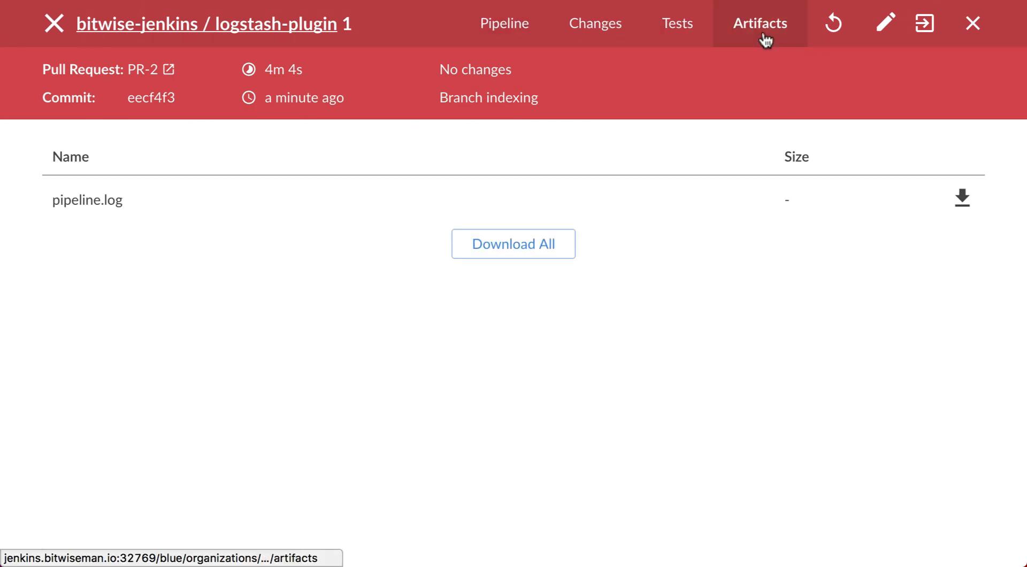
left_click(970, 24)
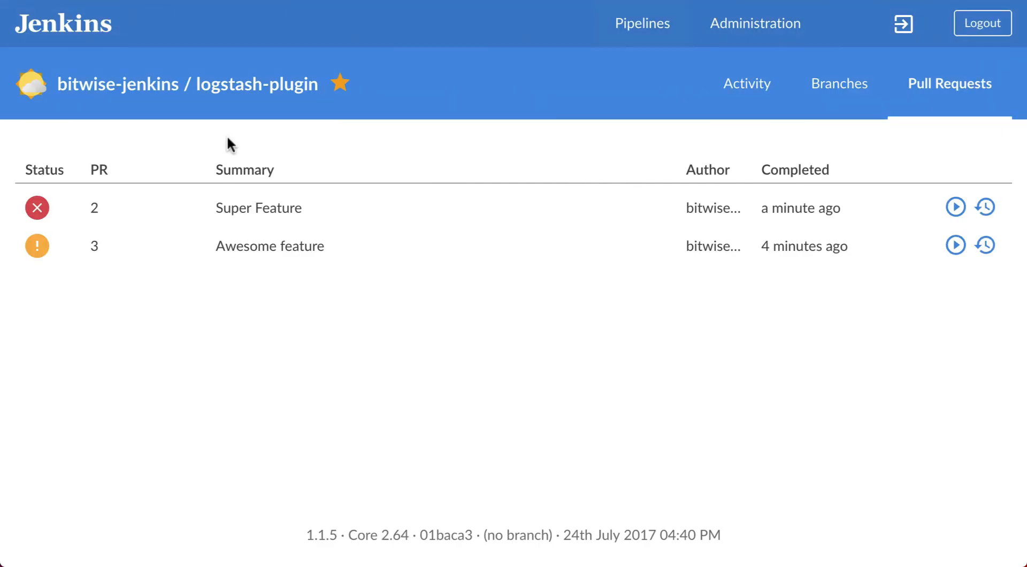